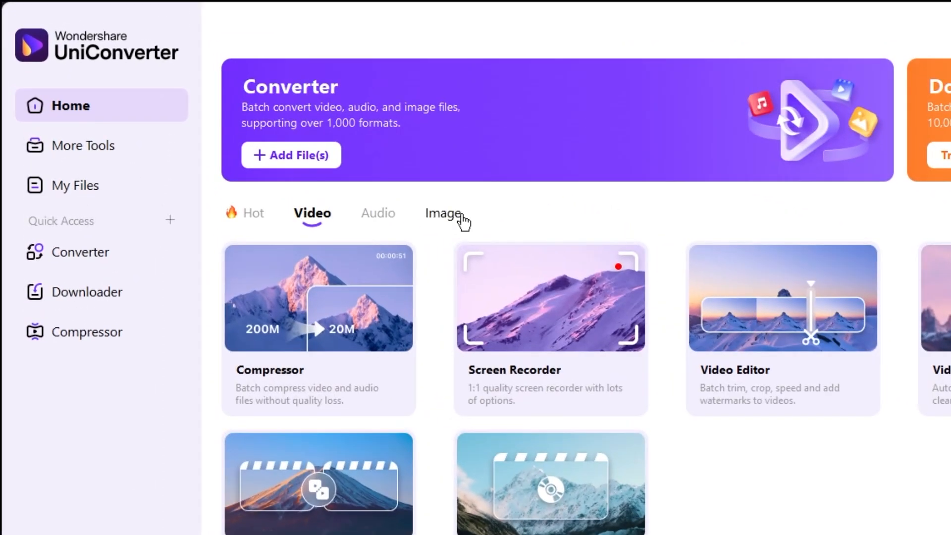
Add the four JPG photos, including DOG.jpg and coconut.jpg, to the Image Converter
left_click(442, 213)
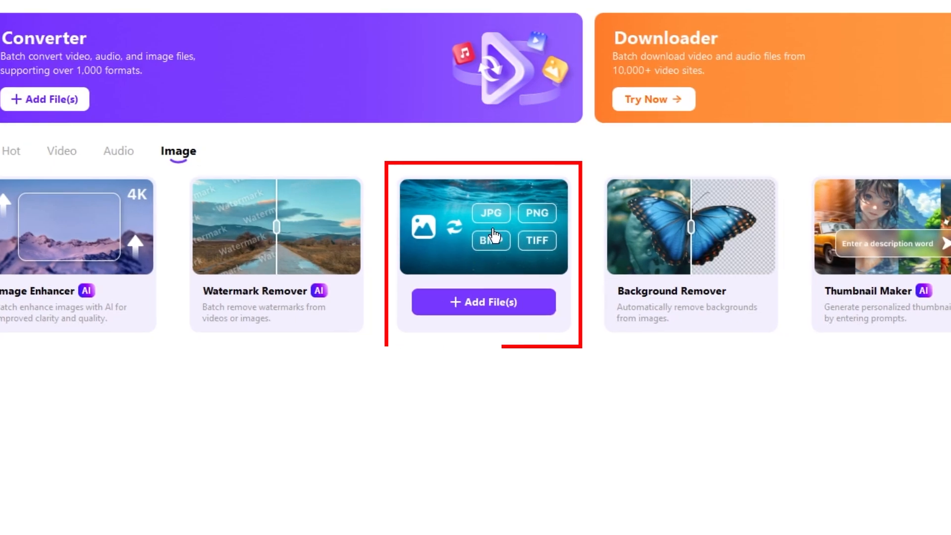
left_click(484, 301)
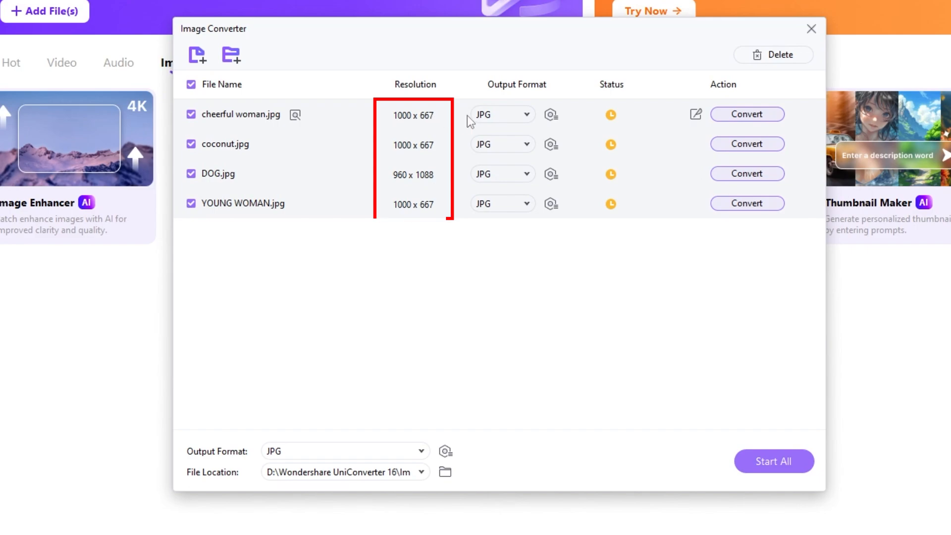
Choose PNG as the output format for all queued images
left_click(525, 114)
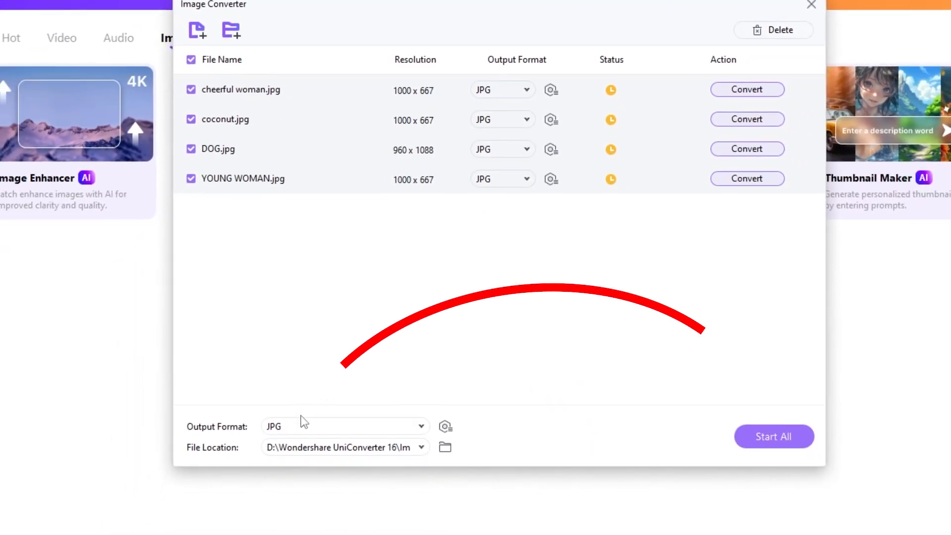
left_click(343, 426)
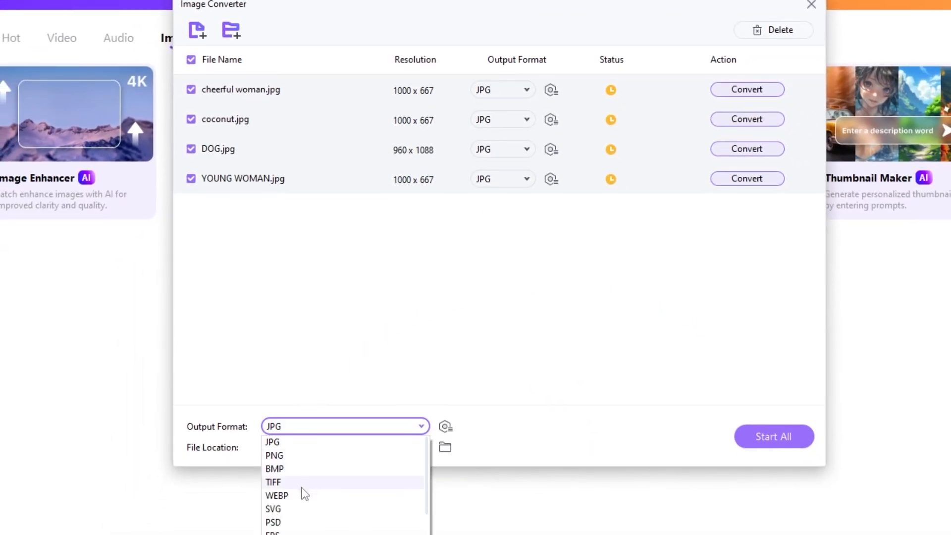
left_click(273, 456)
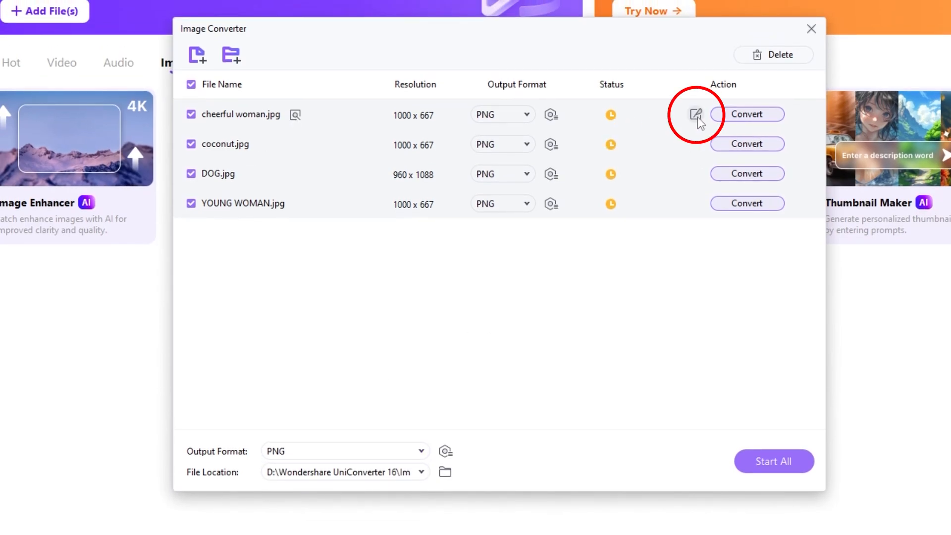
Crop cheerful woman.jpg from both sides to about 603 × 667 pixels
left_click(696, 114)
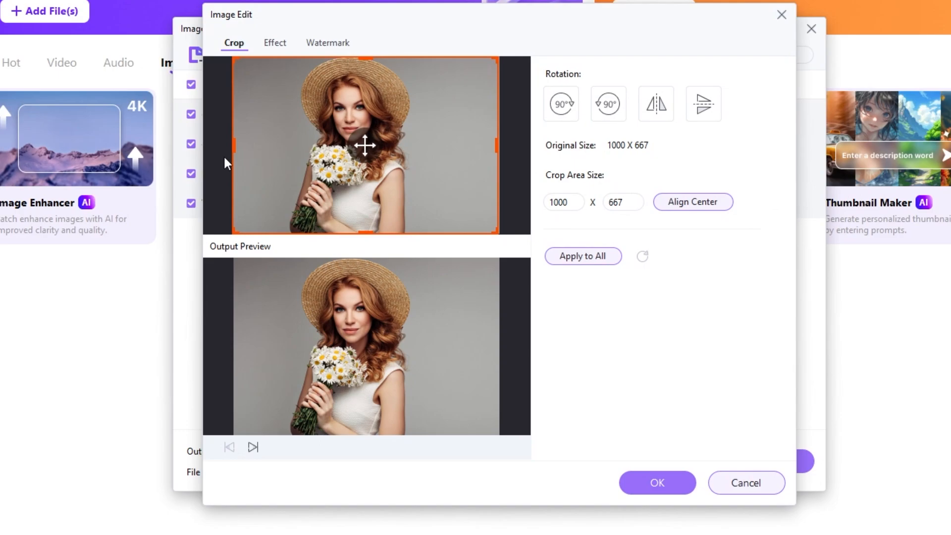
left_click_drag(235, 145, 274, 148)
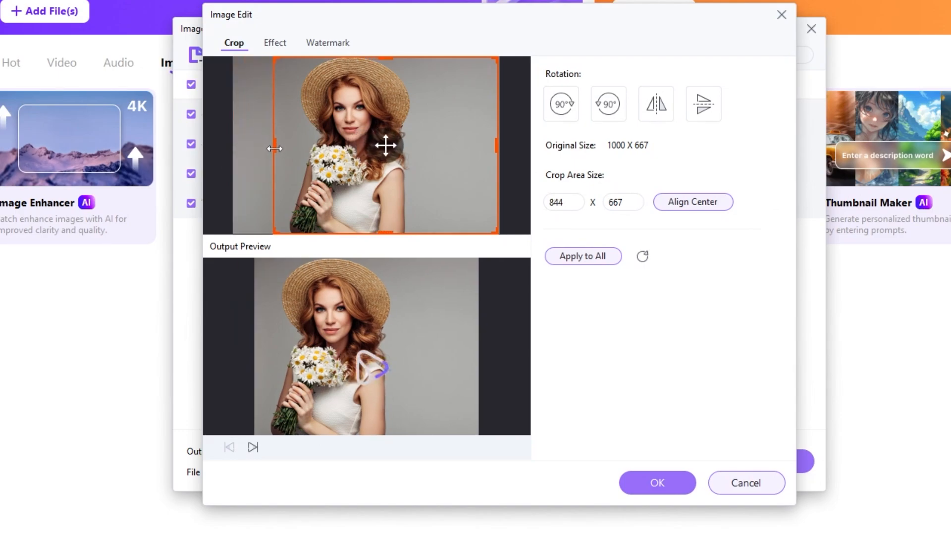
left_click_drag(497, 146, 434, 145)
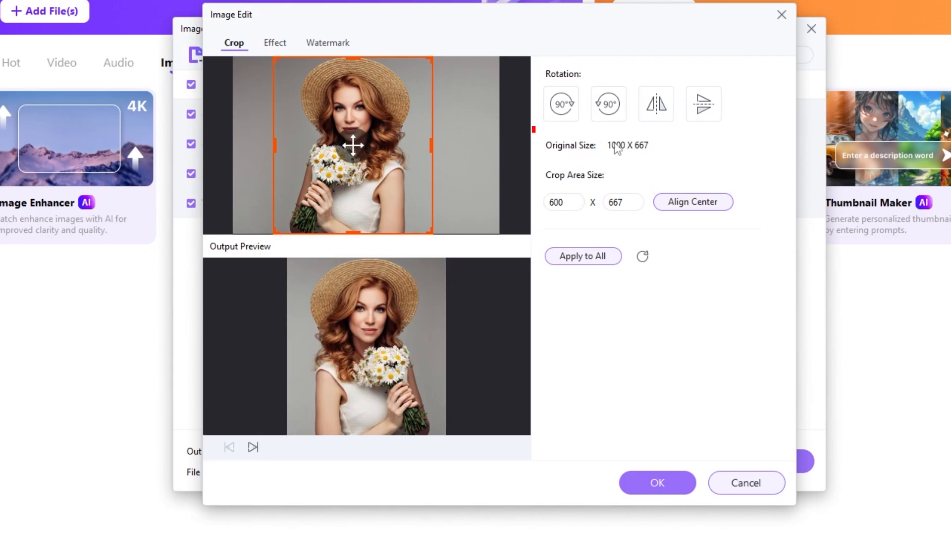
left_click(655, 103)
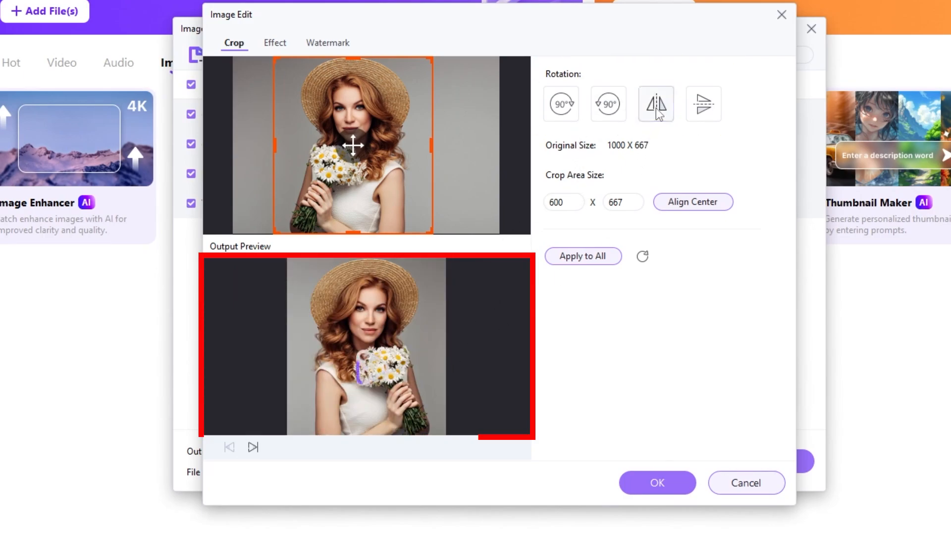
left_click(655, 103)
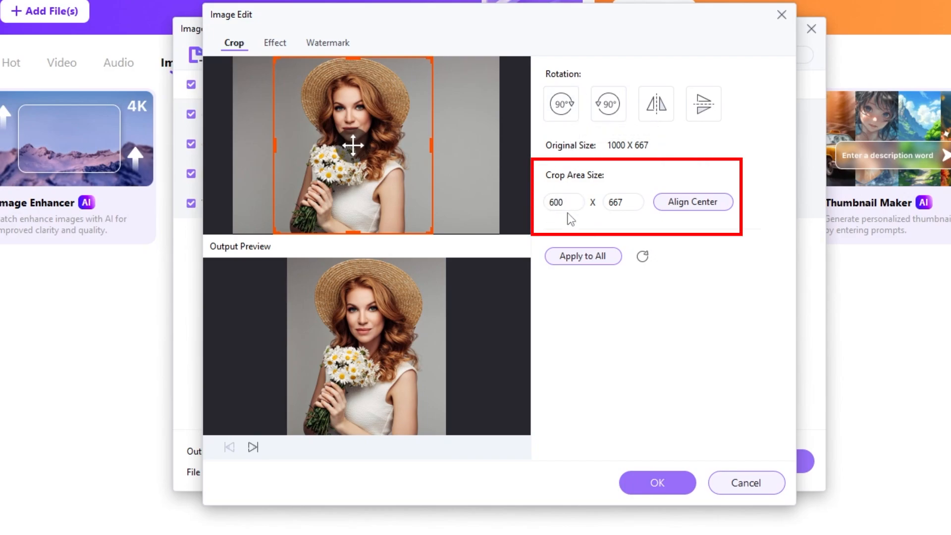
left_click(562, 203)
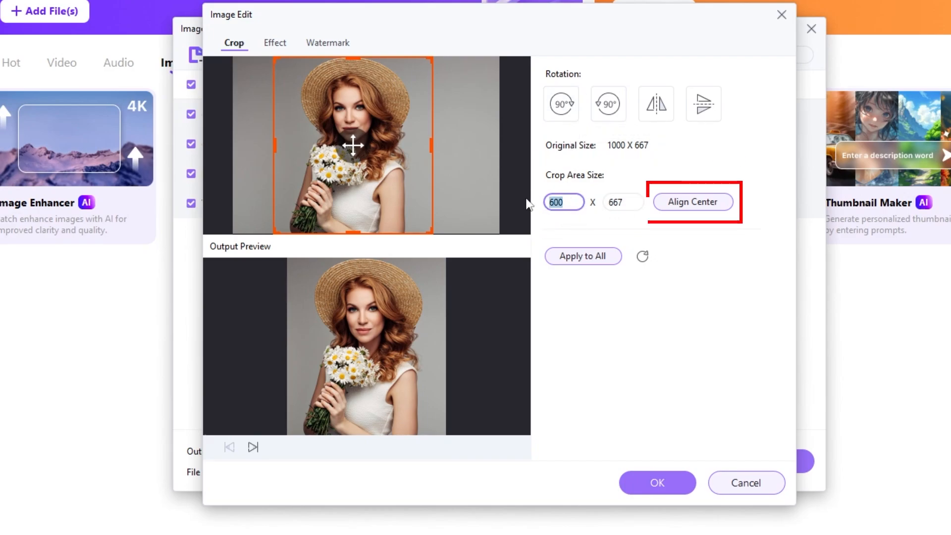
type("800")
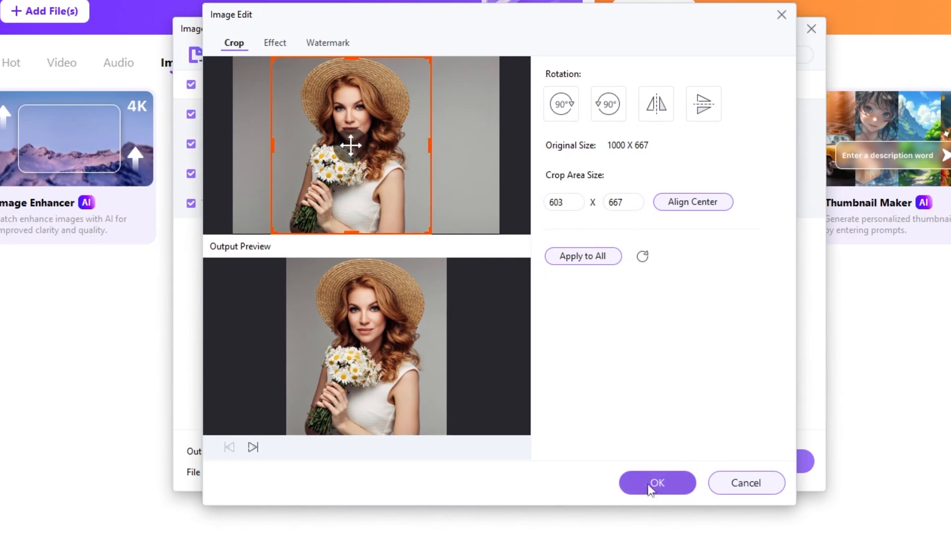
Set the woman photo's brightness to 8, contrast to -21 and saturation to 25
left_click(274, 43)
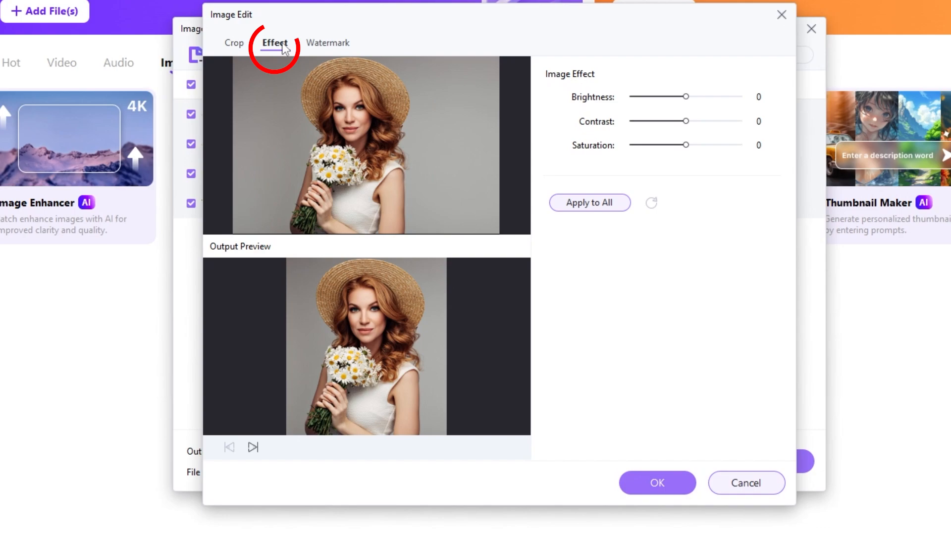
left_click_drag(685, 96, 667, 97)
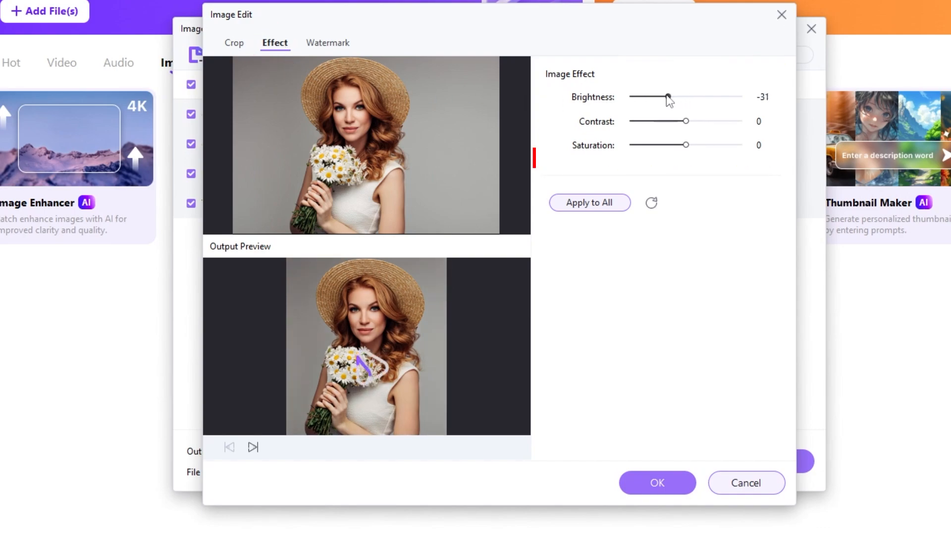
left_click_drag(668, 96, 690, 97)
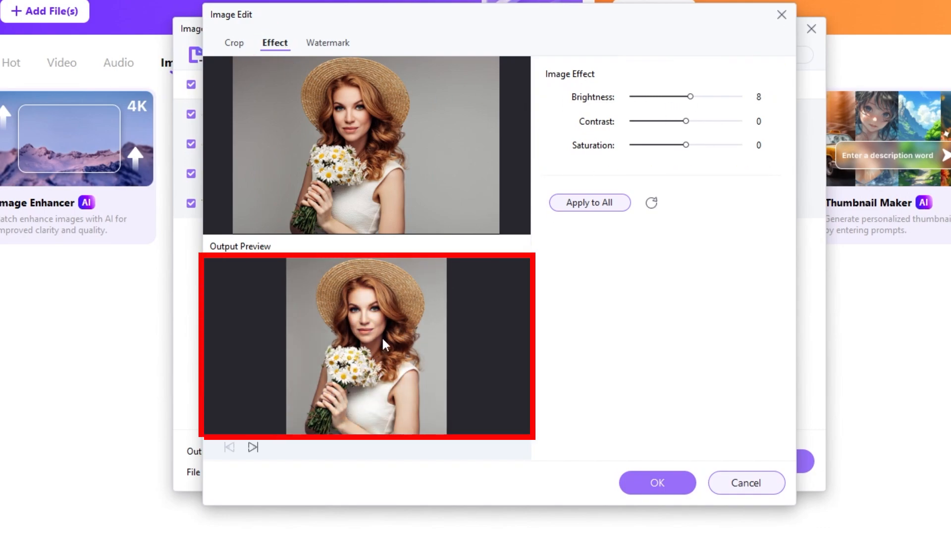
left_click_drag(685, 121, 664, 122)
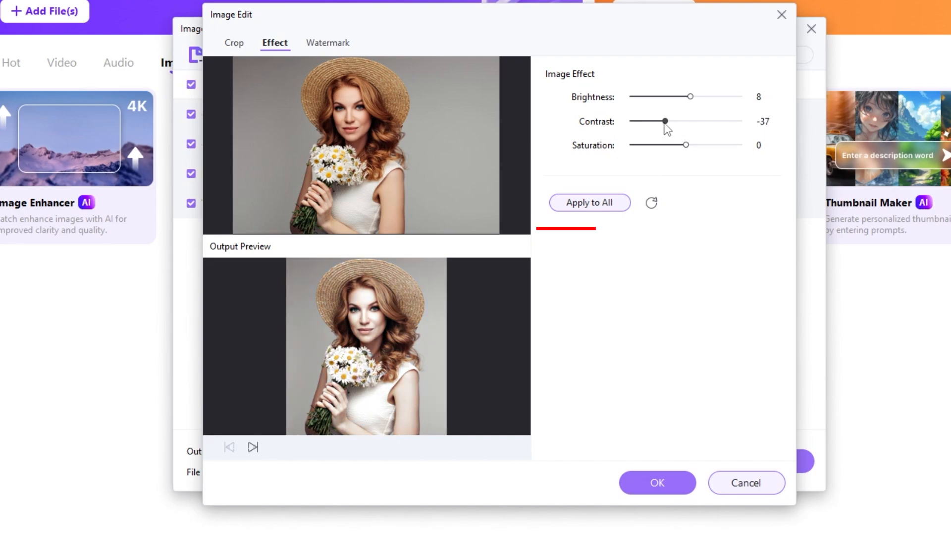
left_click_drag(664, 122, 630, 122)
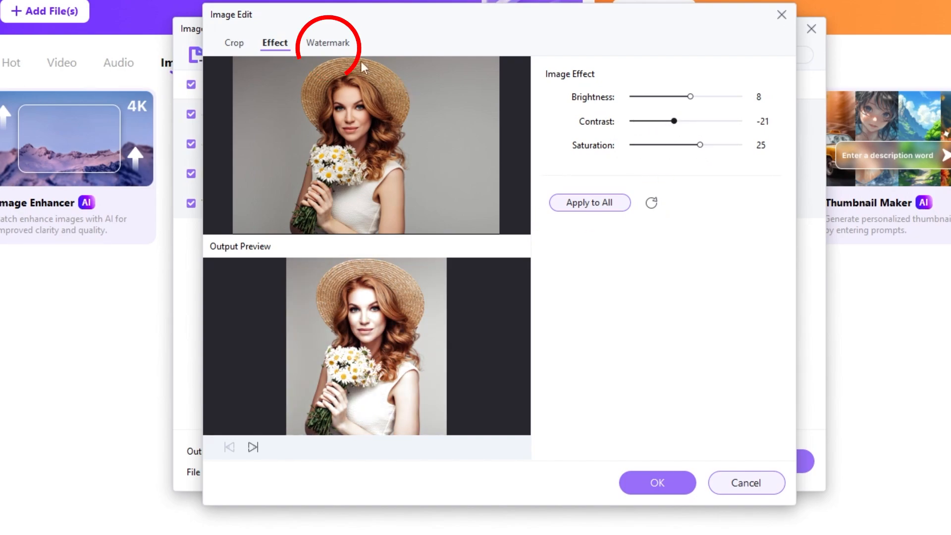
Place a 'copyright' text watermark on the woman's dress and confirm the edits
left_click(327, 43)
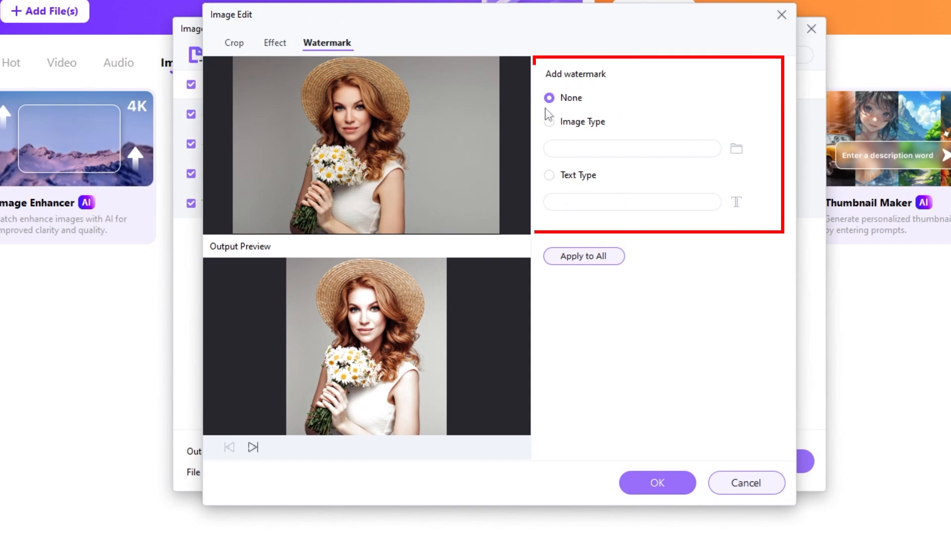
left_click(549, 121)
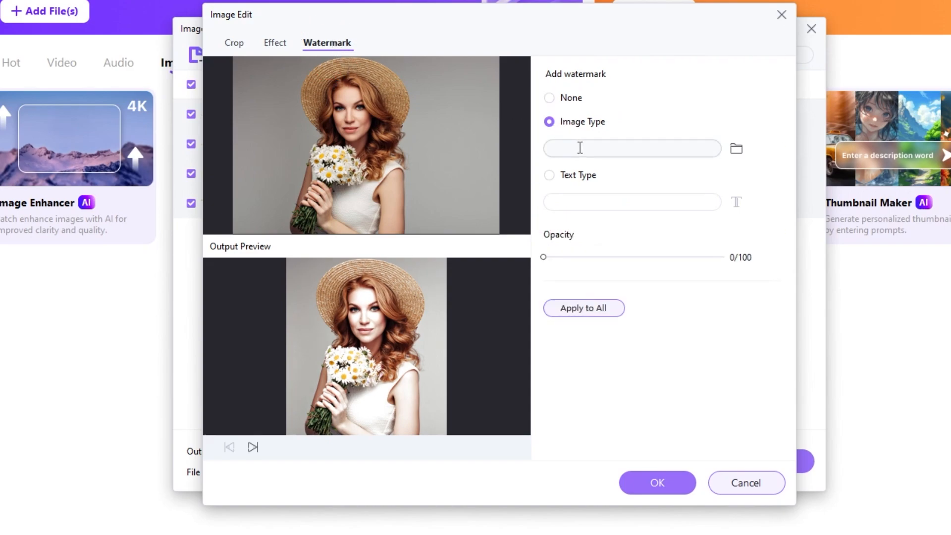
left_click(549, 176)
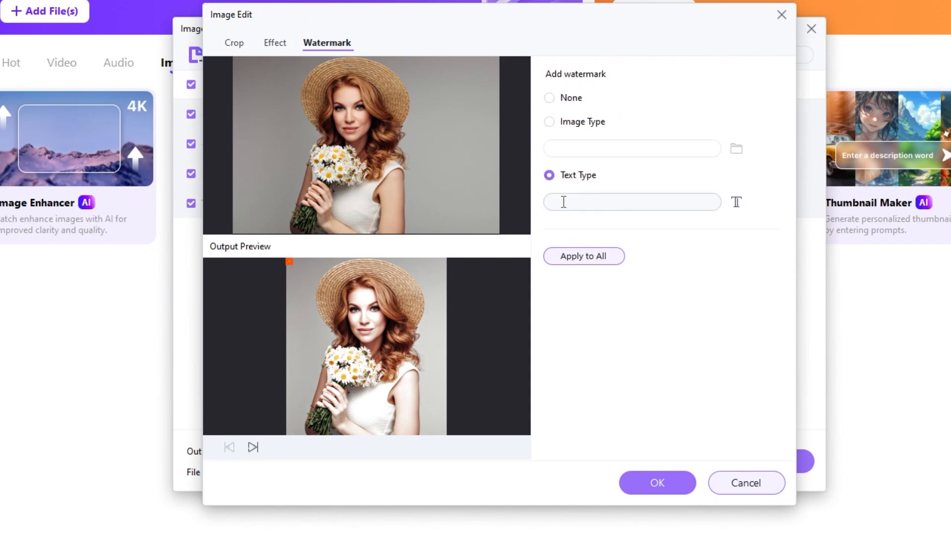
type("copyri")
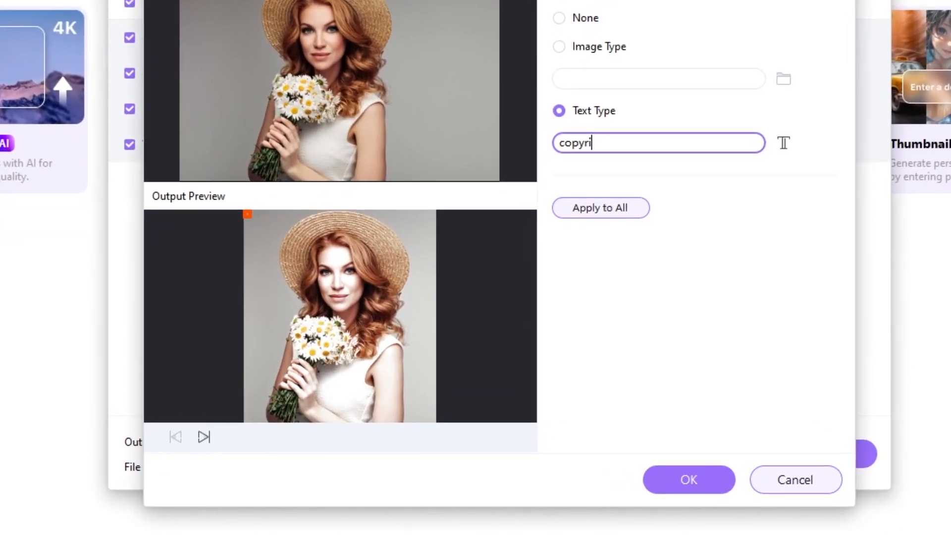
type("ght")
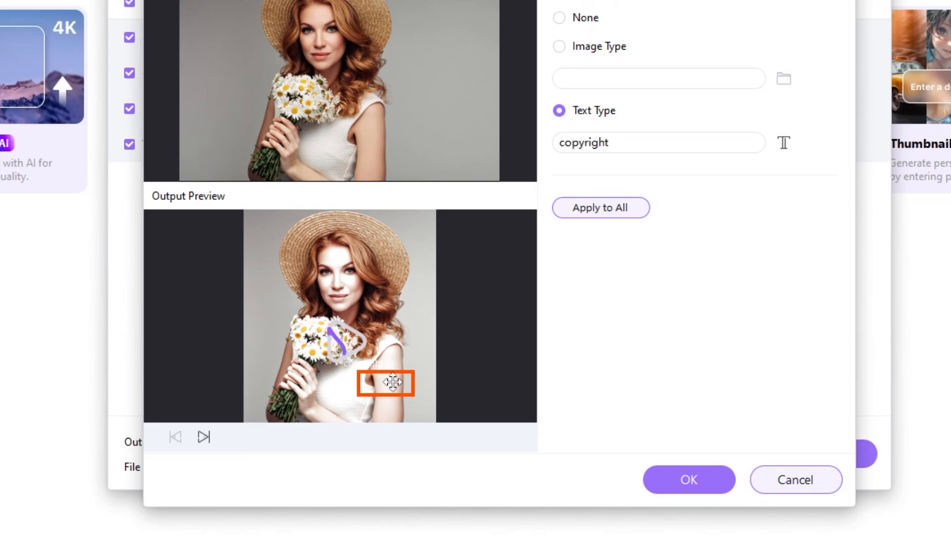
left_click_drag(386, 382, 397, 389)
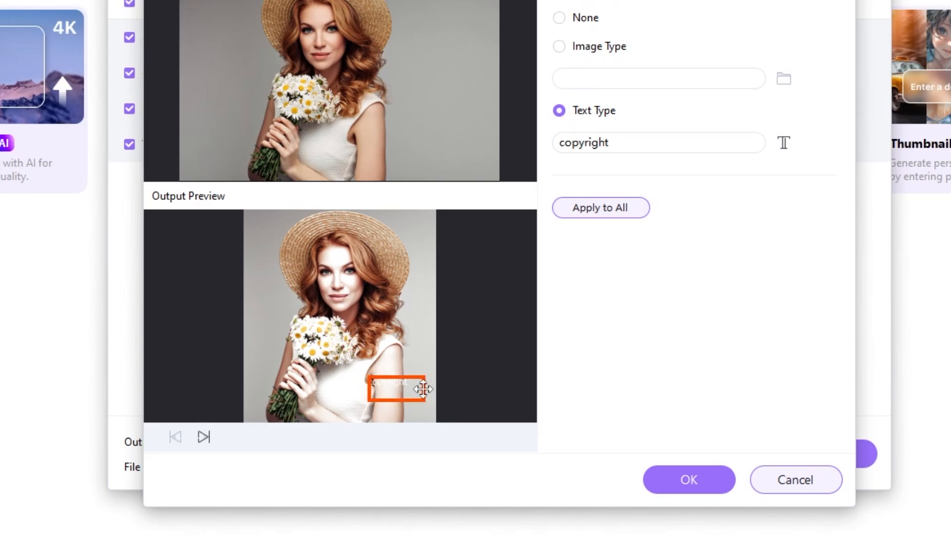
left_click(274, 42)
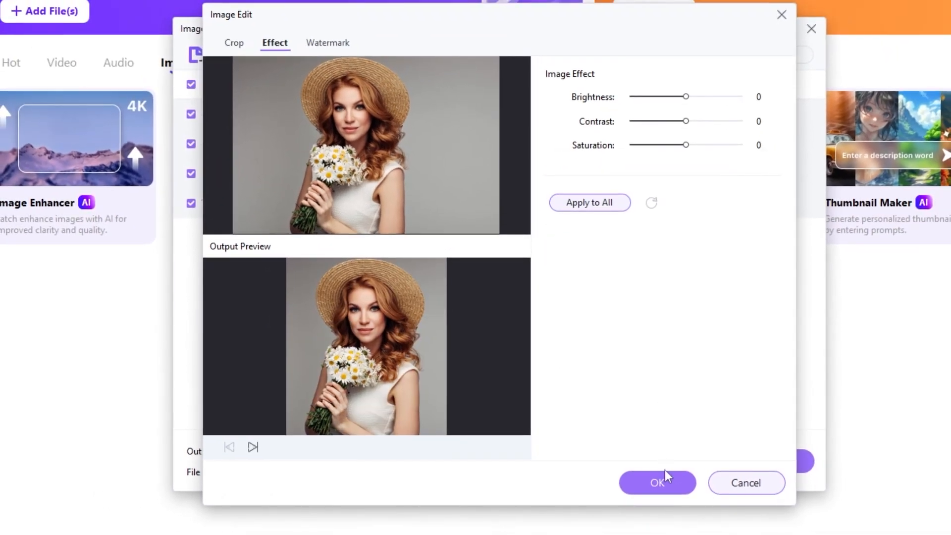
left_click(657, 483)
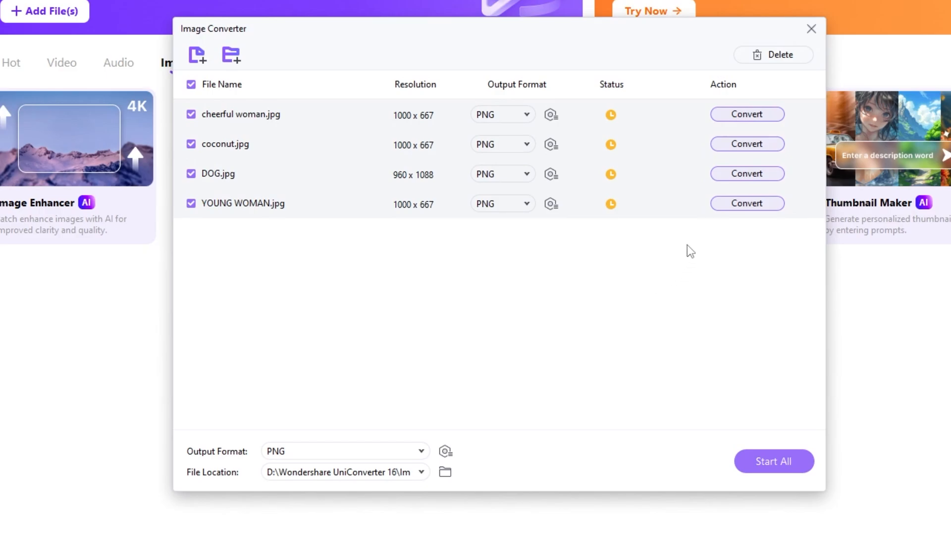
Crop YOUNG WOMAN.jpg's left edge inward to 956 × 667 and confirm
left_click(551, 114)
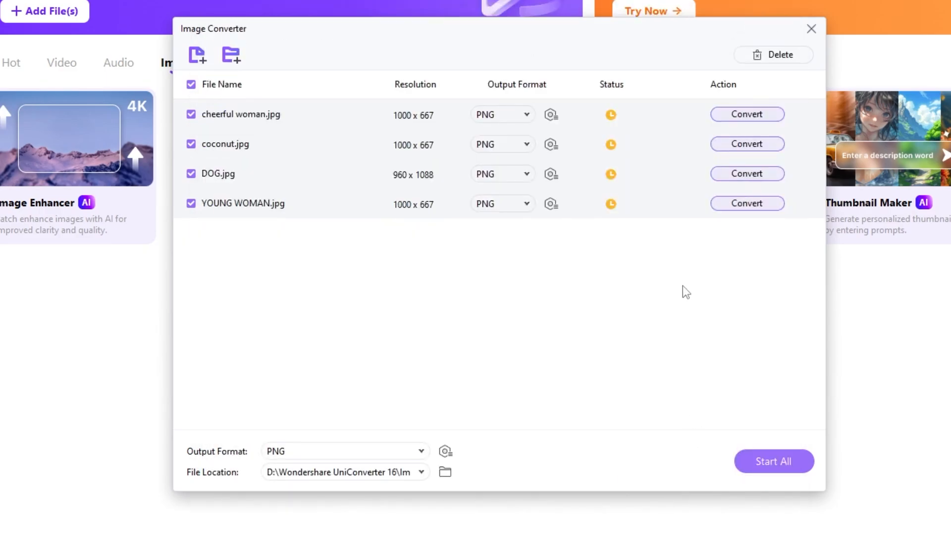
left_click(550, 173)
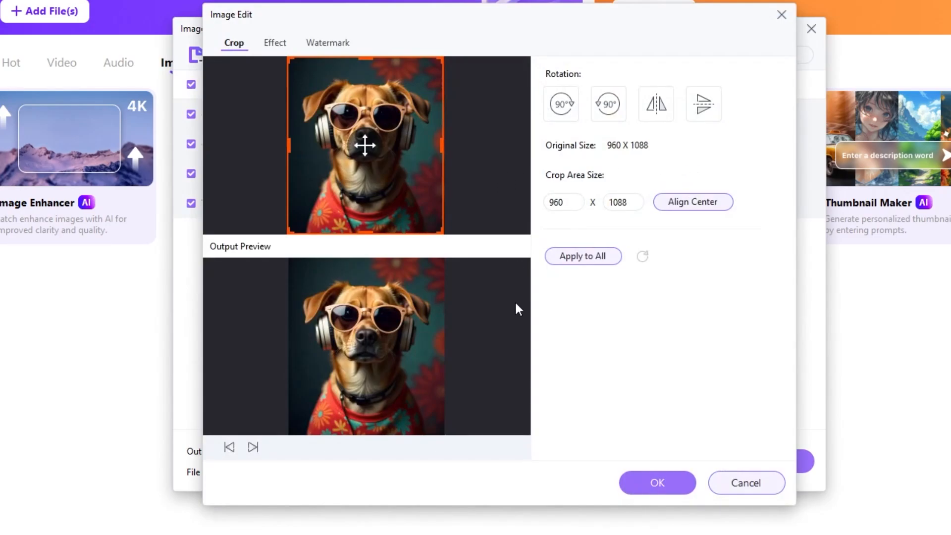
left_click_drag(365, 236, 366, 200)
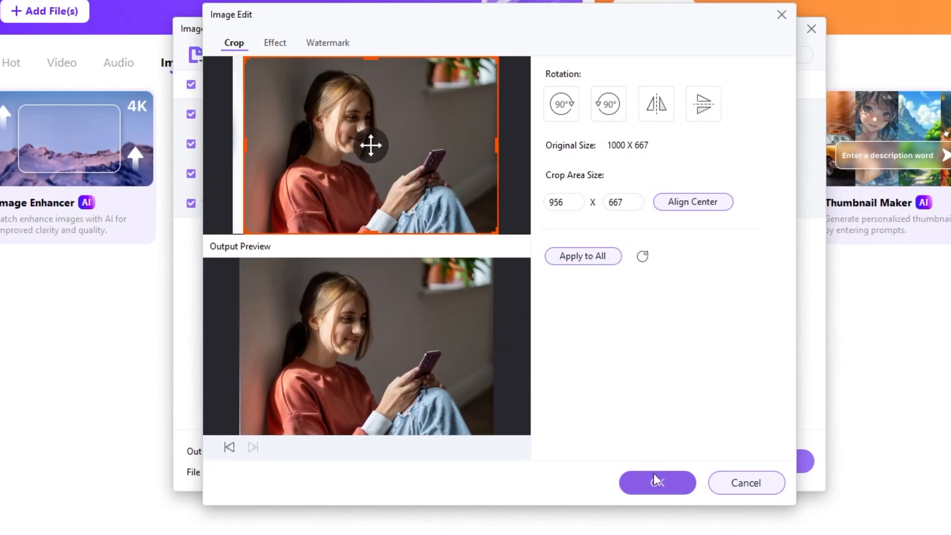
left_click(657, 482)
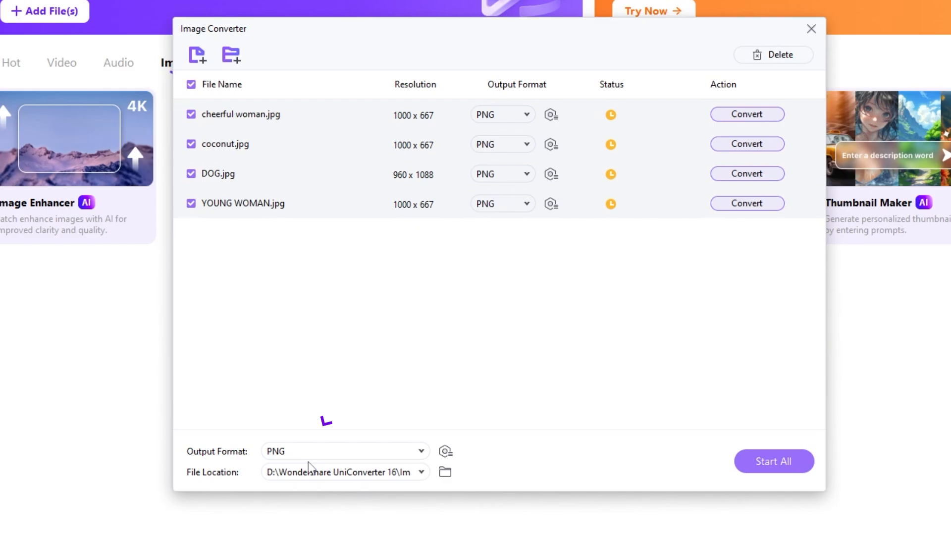
mouse_move(445, 472)
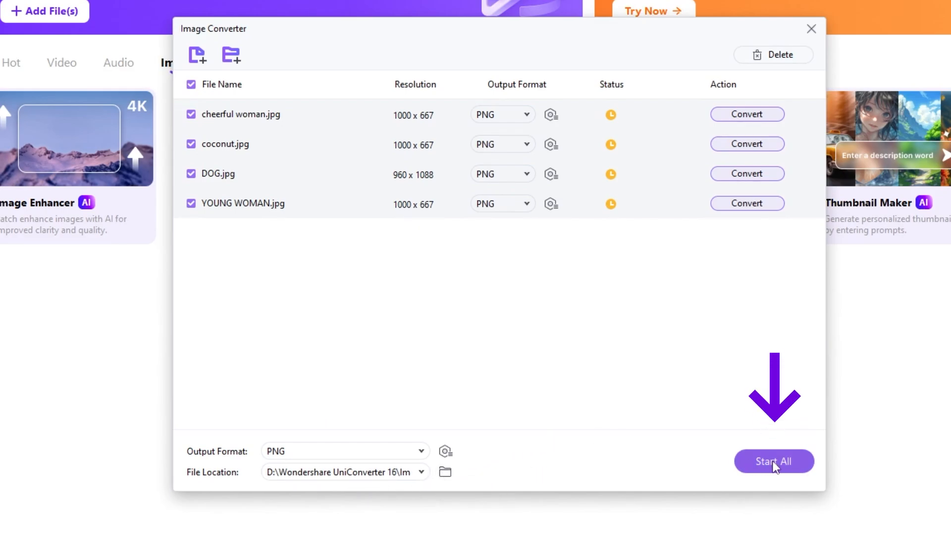
Convert cheerful woman, coconut, DOG and YOUNG WOMAN to PNG with Start All
left_click(774, 461)
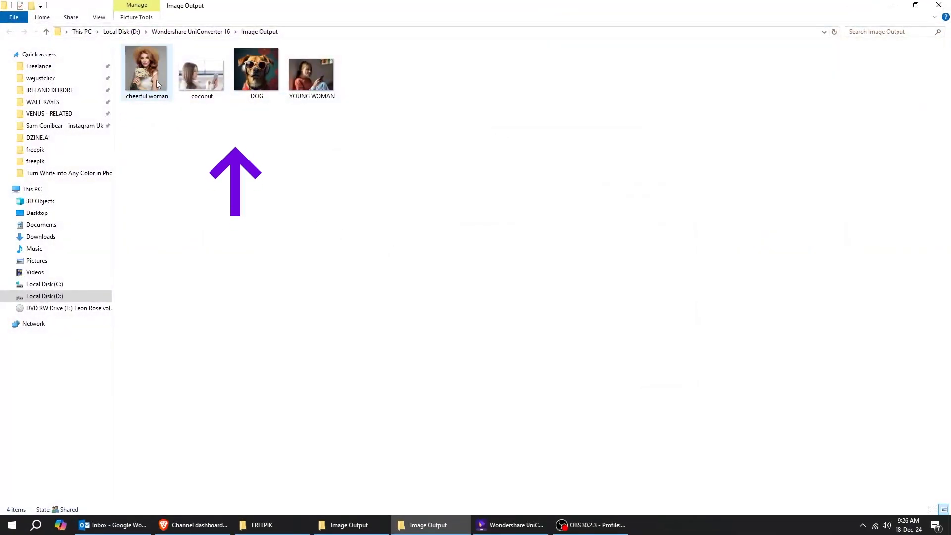
double_click(146, 68)
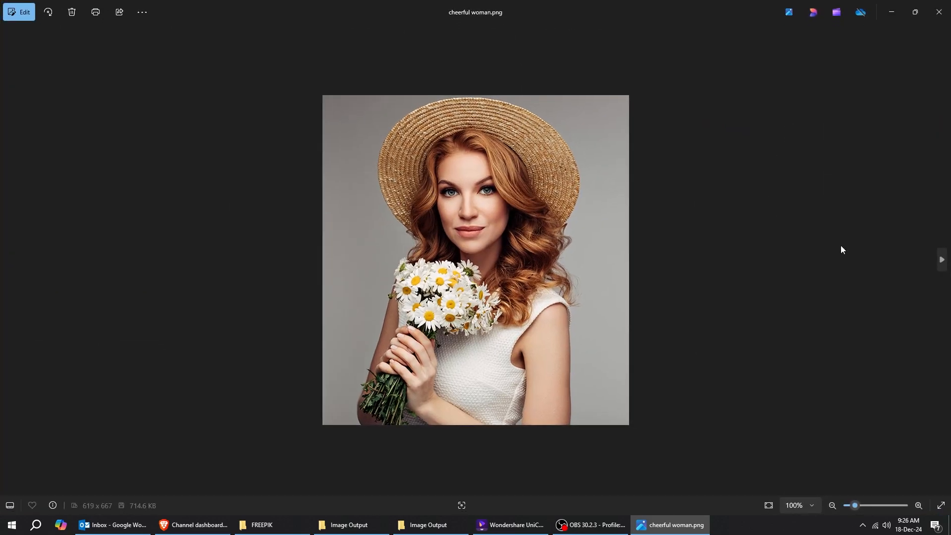
left_click(941, 260)
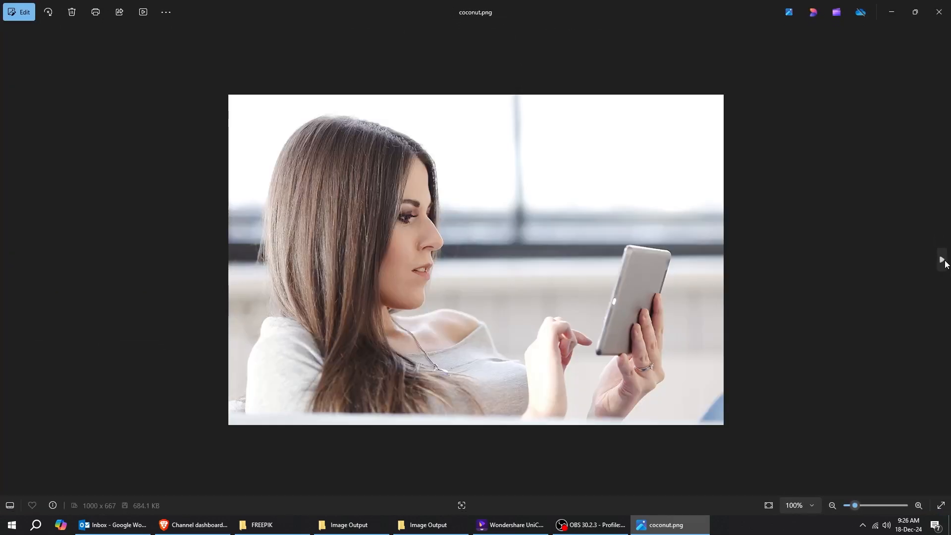
left_click(939, 260)
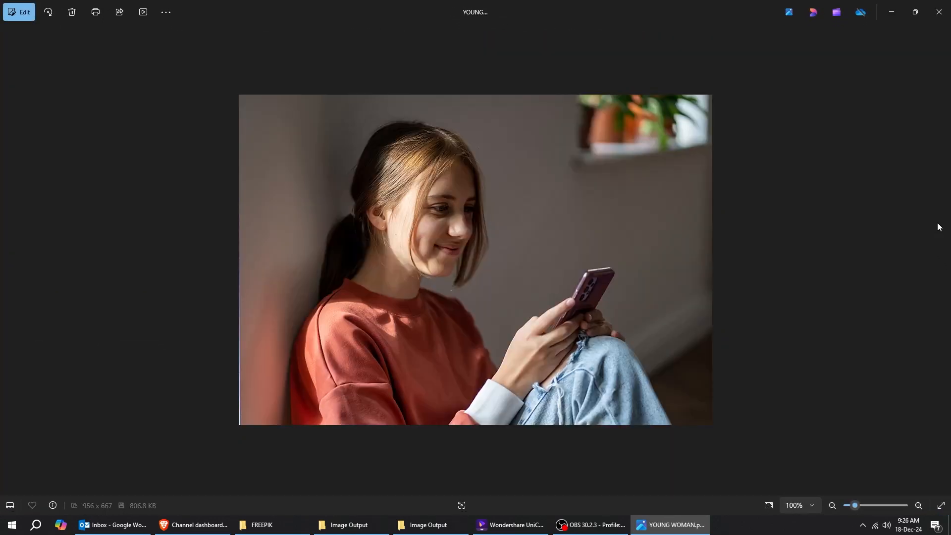
left_click(428, 524)
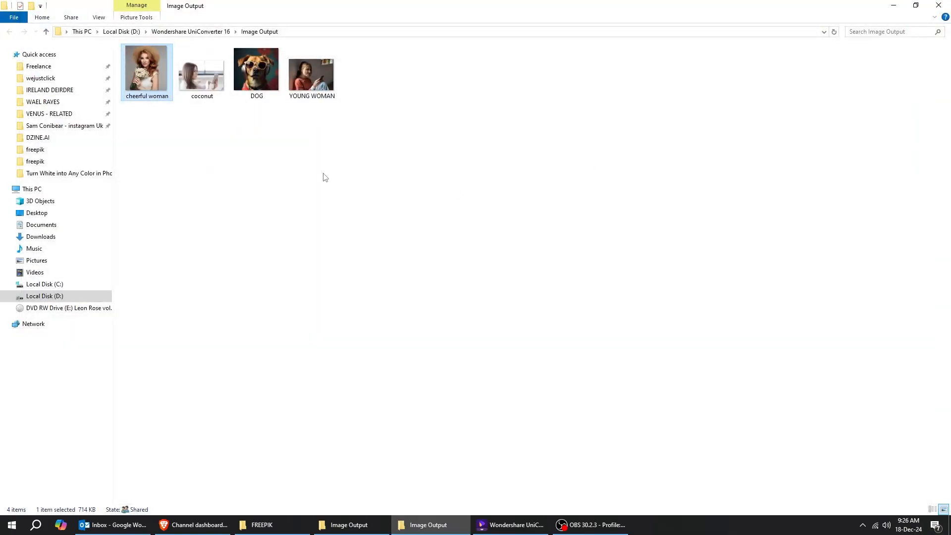
View coconut's Properties in Image Output to confirm it is a PNG file
right_click(202, 67)
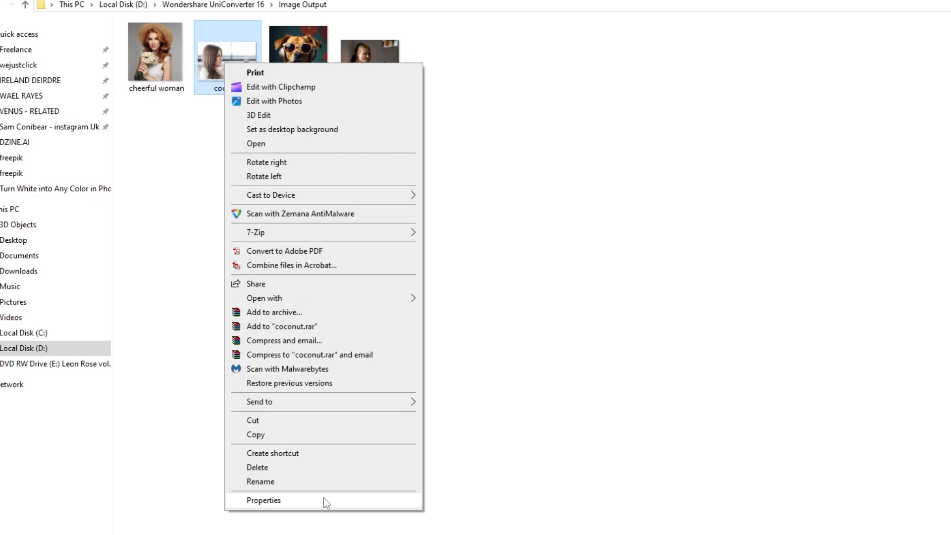
left_click(263, 500)
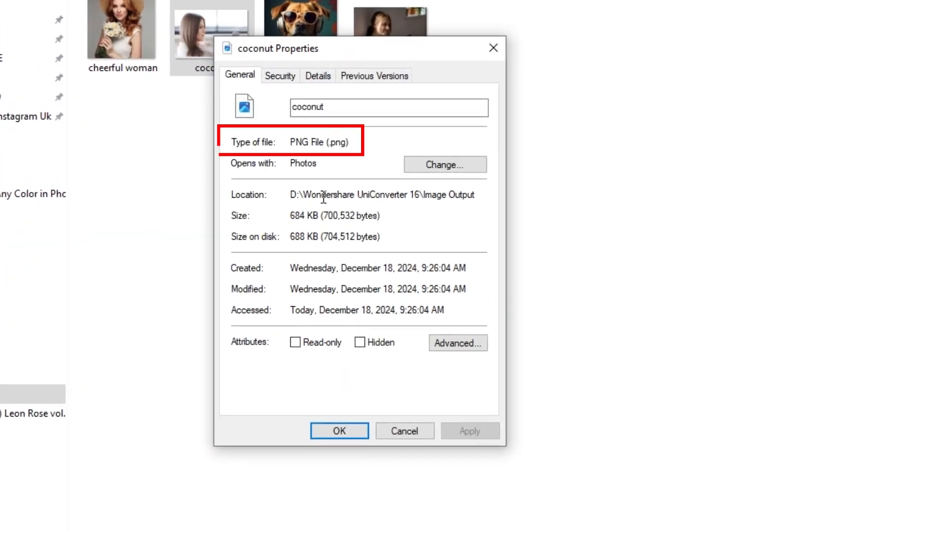